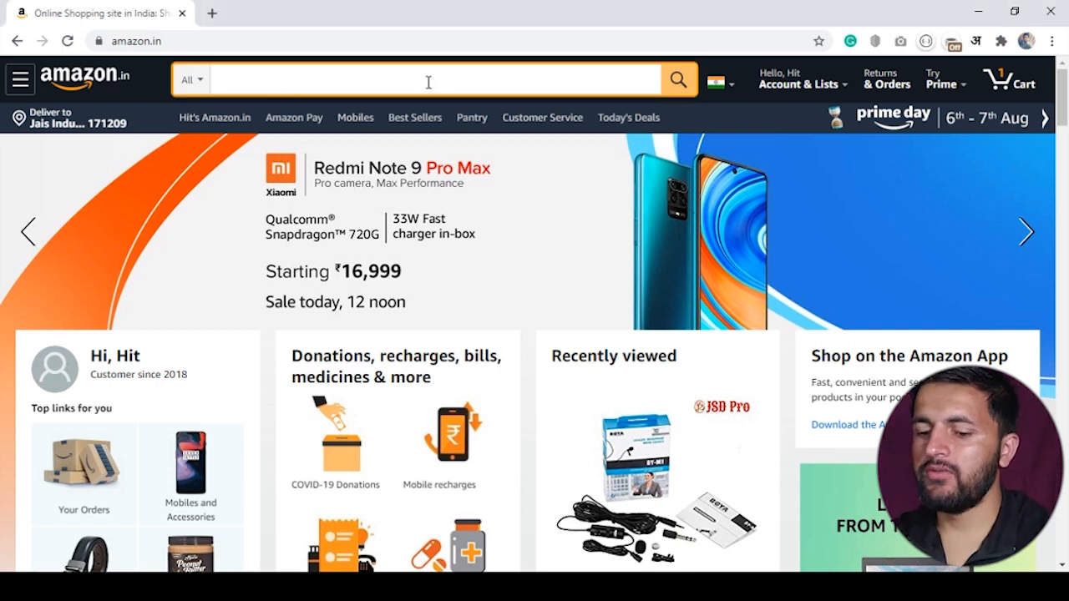
Search 'lap' then 'laptop' on Amazon.in to see autocomplete suggestions update.
{"action": "type", "text": "ls"}
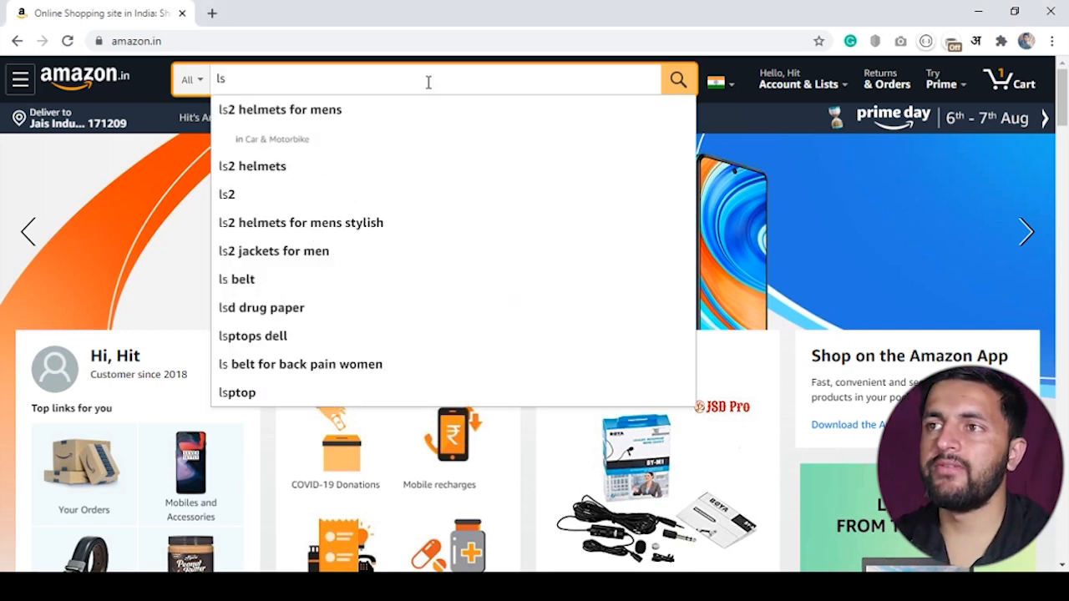
{"action": "type", "text": "lap"}
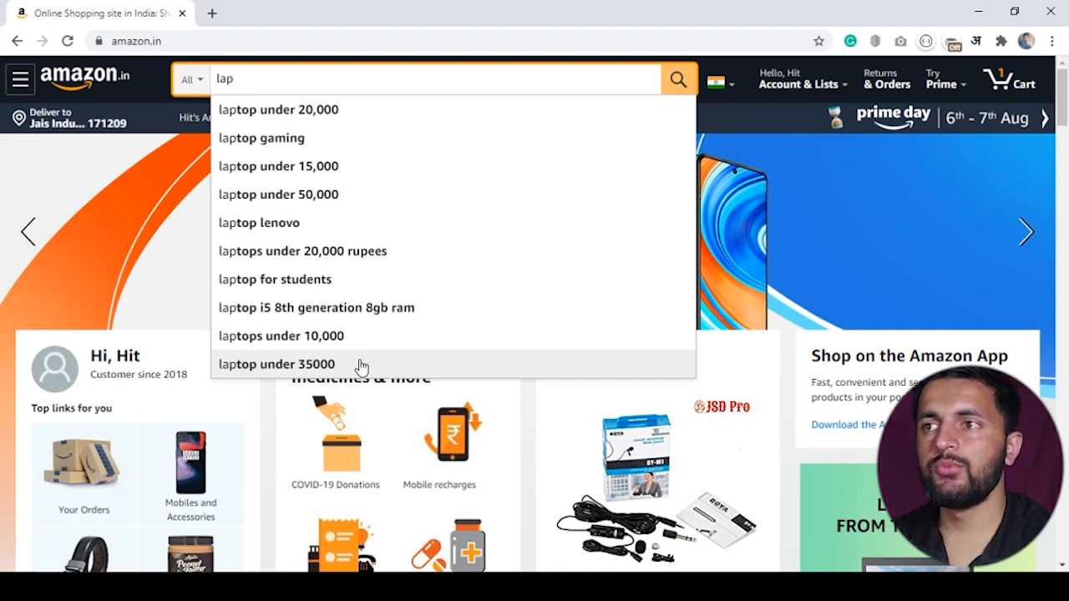
{"action": "mouse_move", "coordinate": [354, 377]}
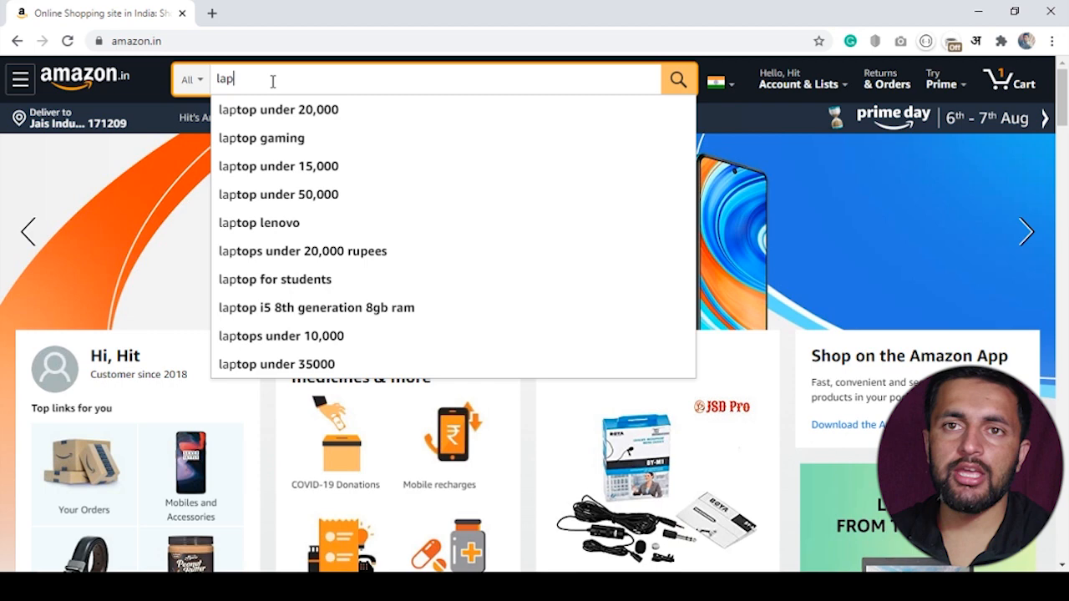
{"action": "type", "text": "top"}
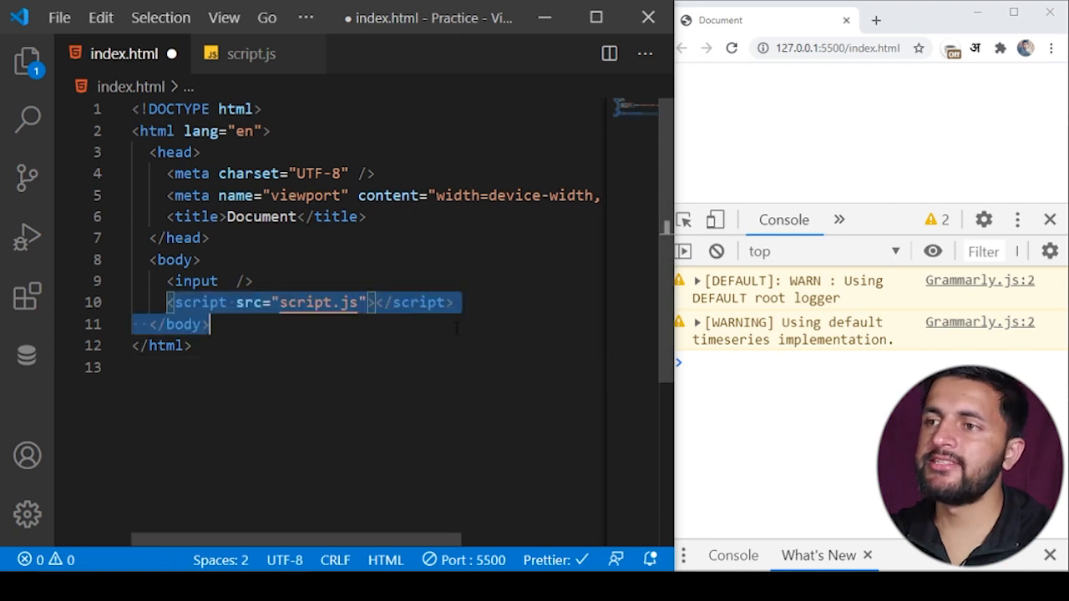
Check that script.js is empty, return to index.html and save so the input box shows.
{"action": "left_click", "coordinate": [251, 51]}
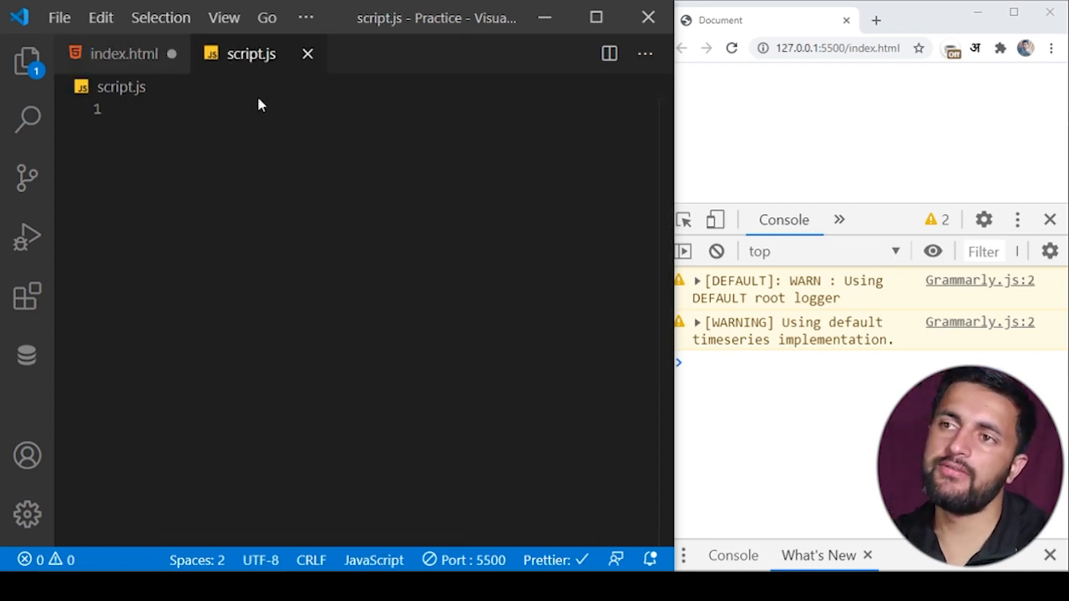
{"action": "left_click", "coordinate": [120, 52]}
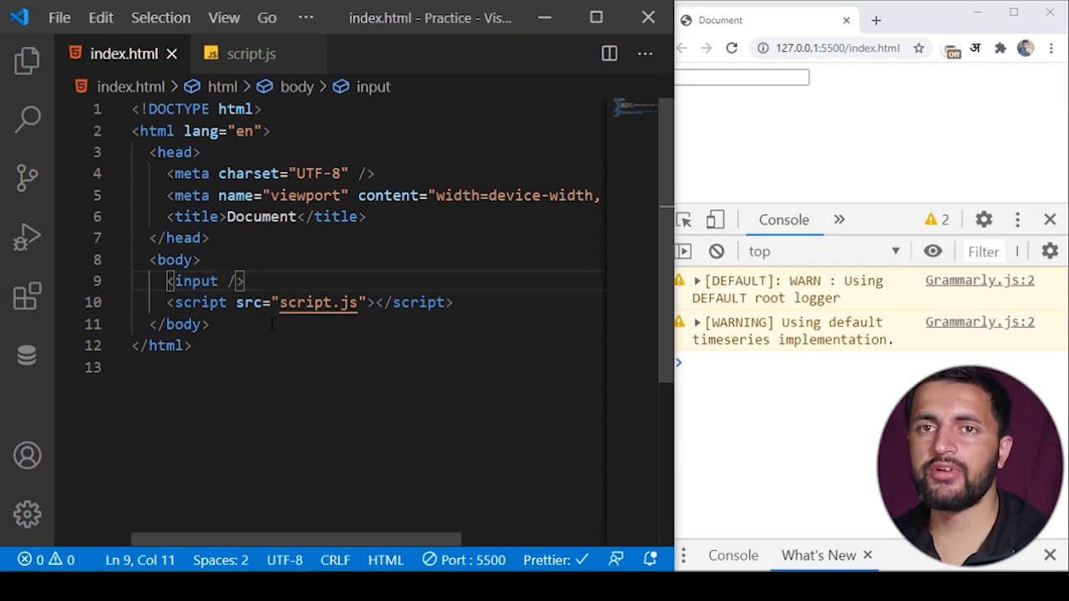
Give the input an onkeypress="search()" handler and save index.html.
{"action": "type", "text": "on"}
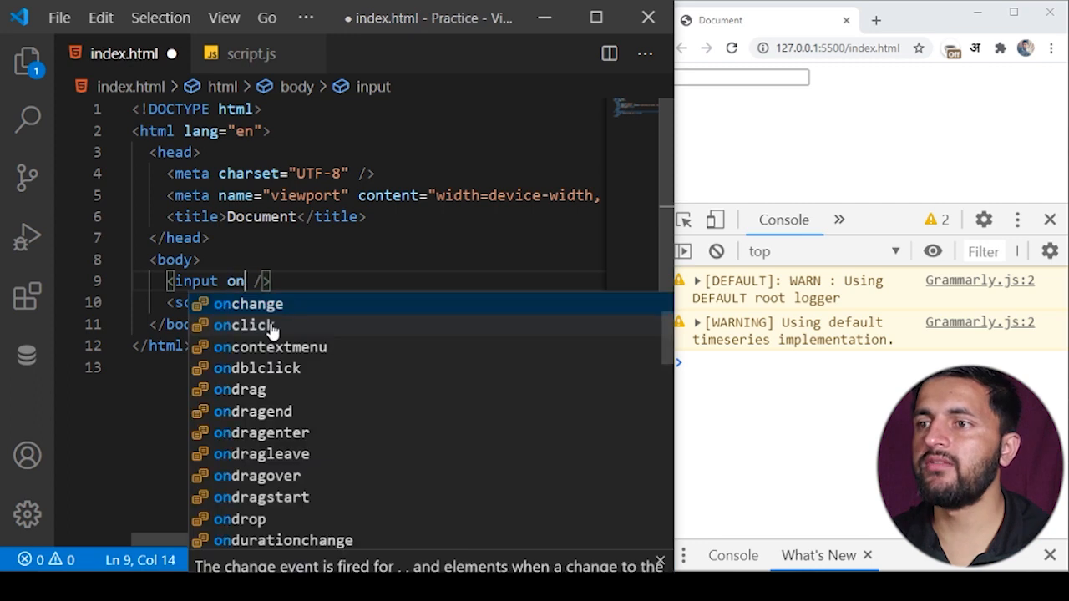
{"action": "type", "text": "ke"}
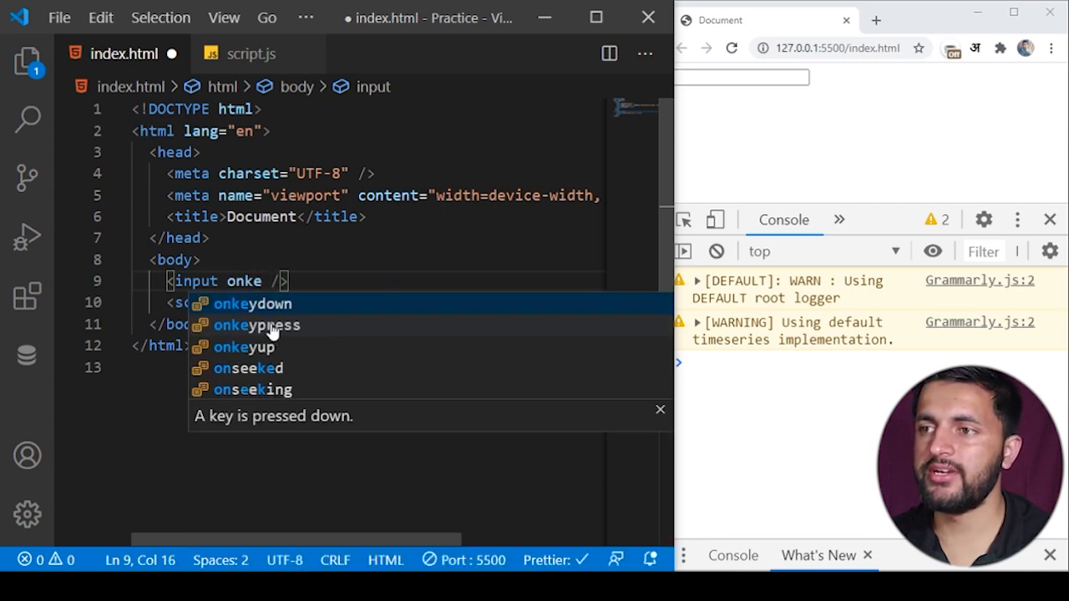
{"action": "left_click", "coordinate": [255, 324]}
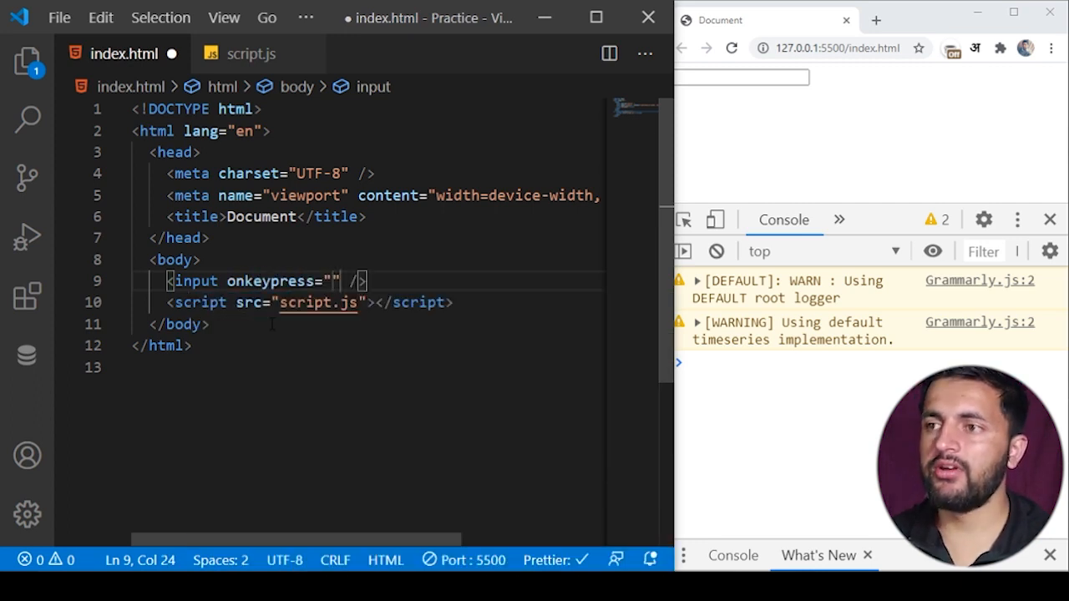
{"action": "type", "text": "search("}
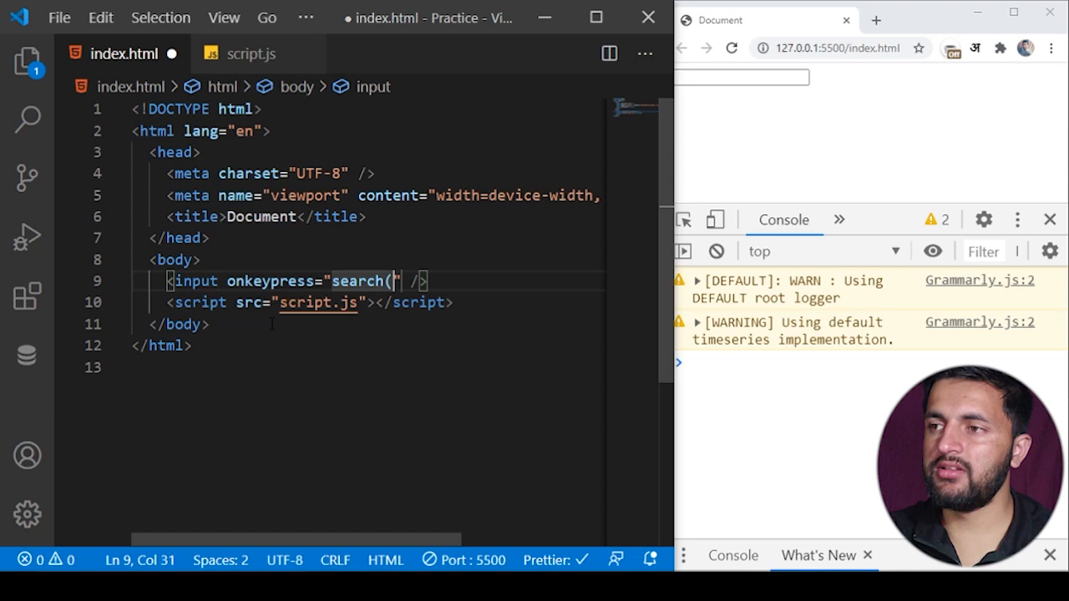
{"action": "type", "text": ")"}
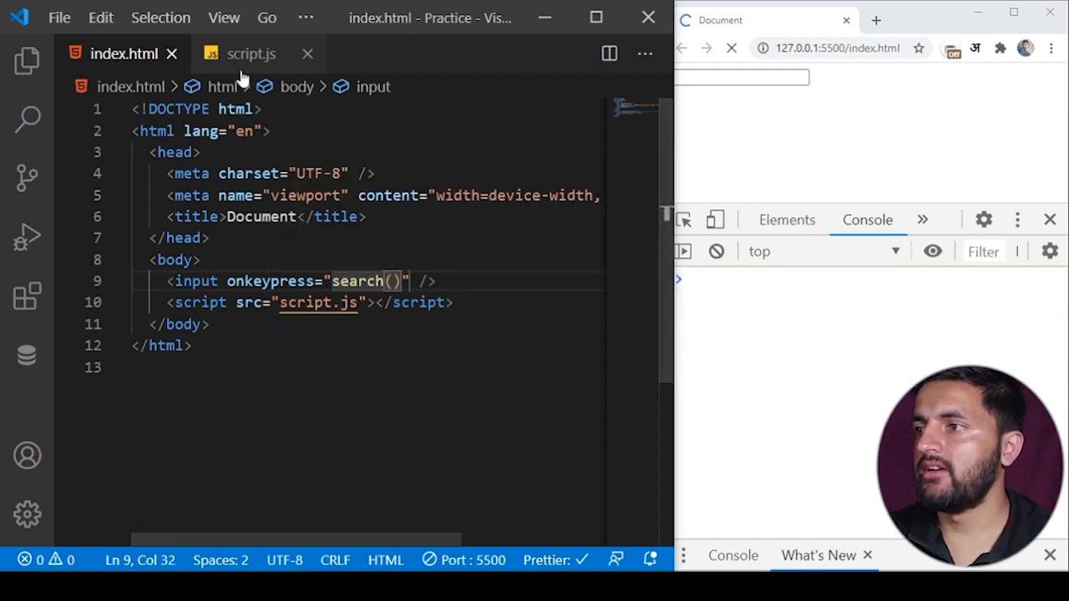
{"action": "left_click", "coordinate": [250, 53]}
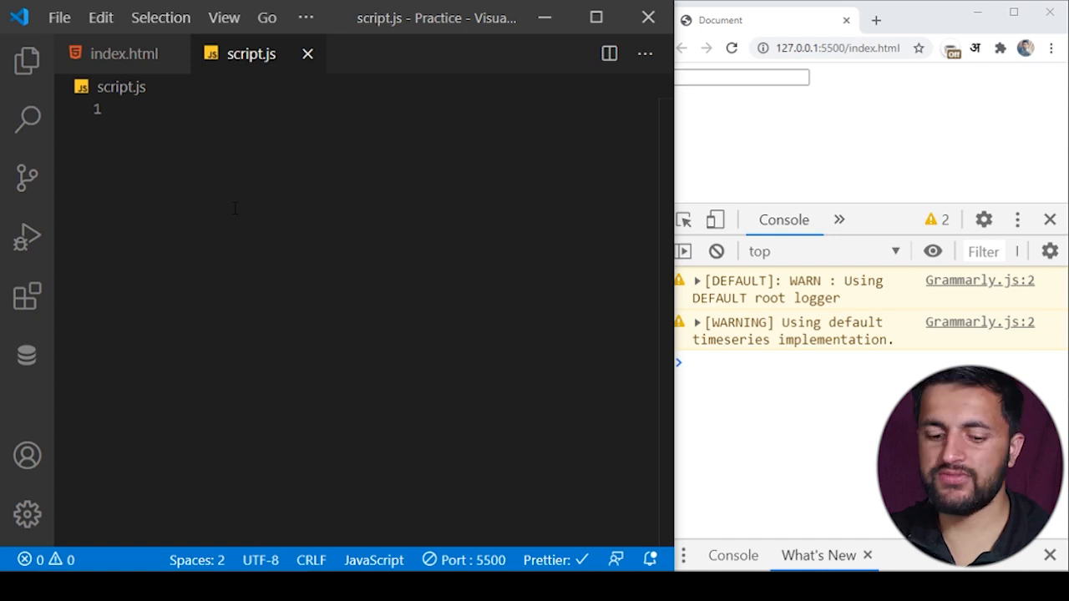
Define function search(text){} in script.js and pass this.value from the input's handler.
{"action": "type", "text": "funci"}
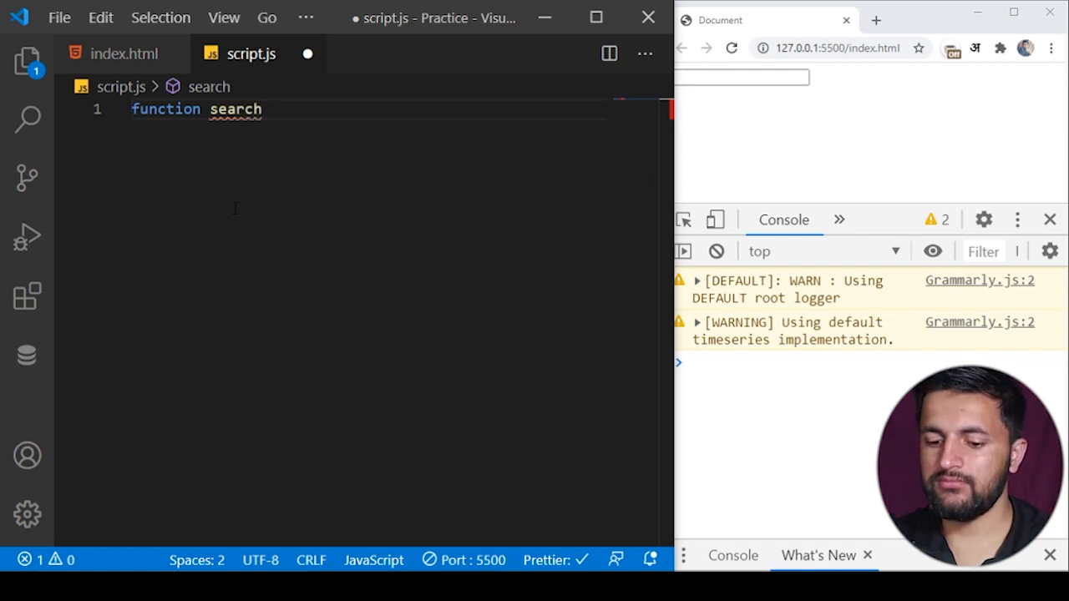
{"action": "type", "text": "(){"}
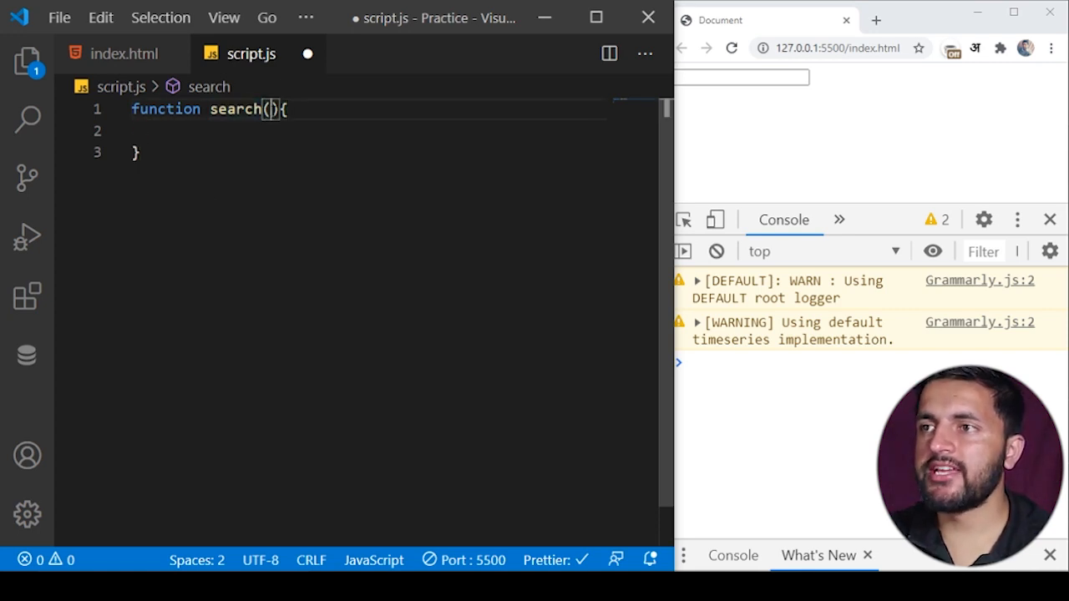
{"action": "type", "text": "text"}
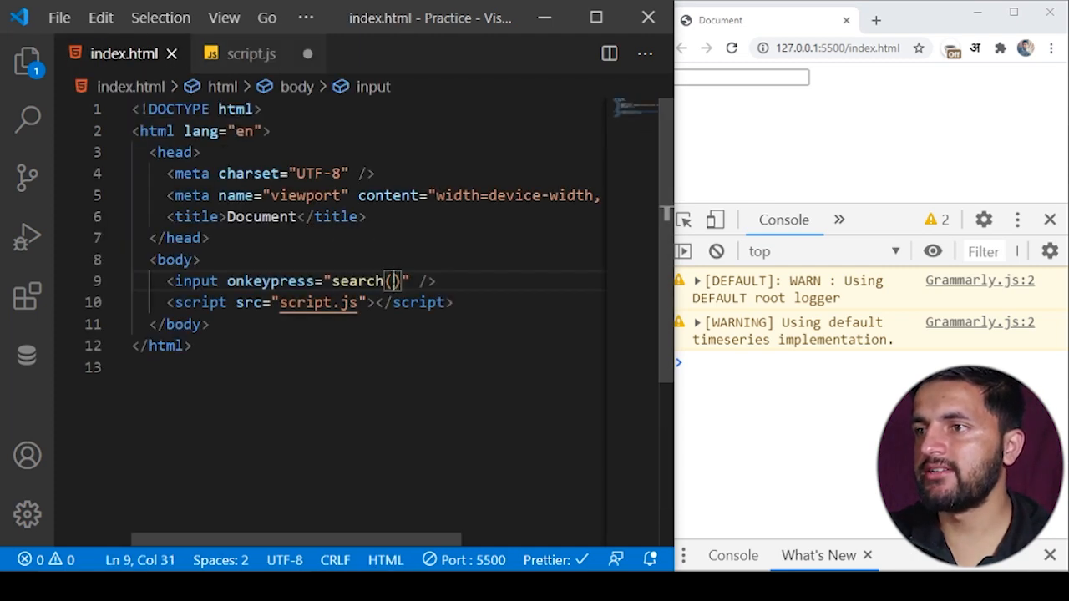
{"action": "type", "text": "this.value"}
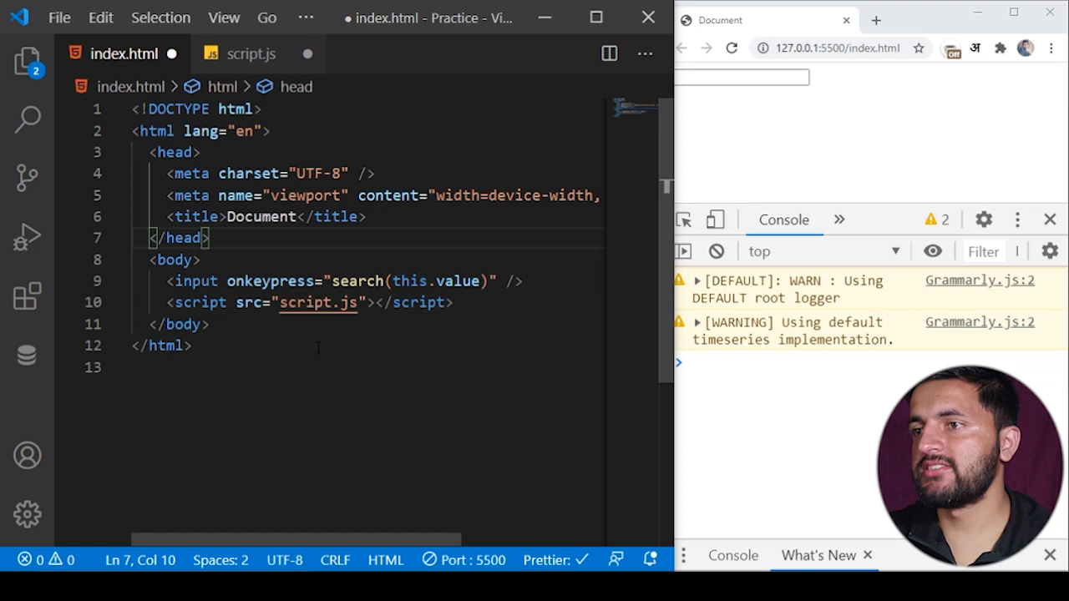
{"action": "left_click", "coordinate": [251, 54]}
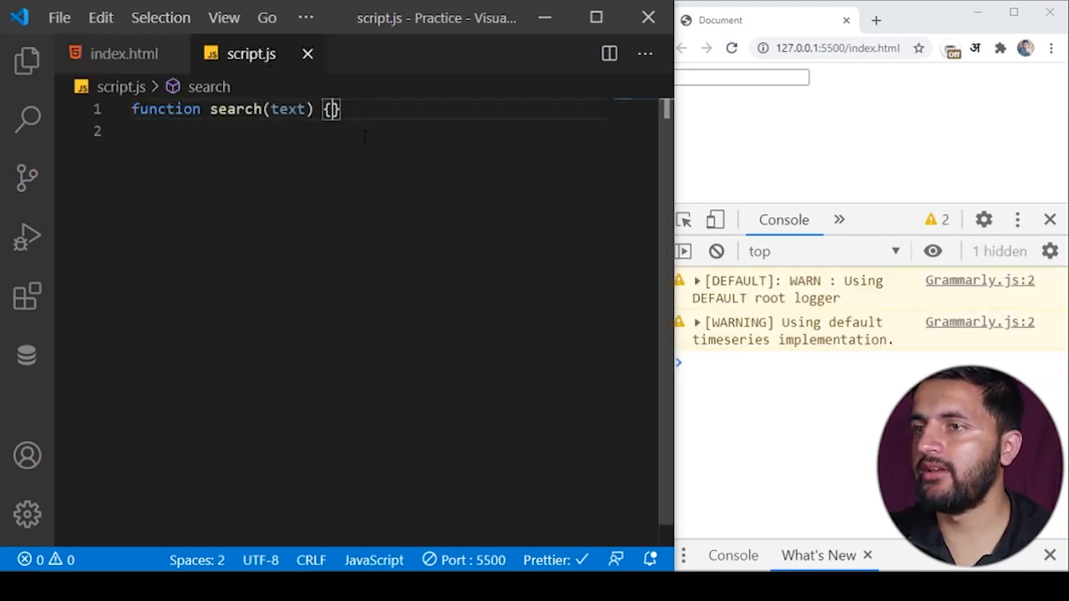
{"action": "key", "text": "Enter"}
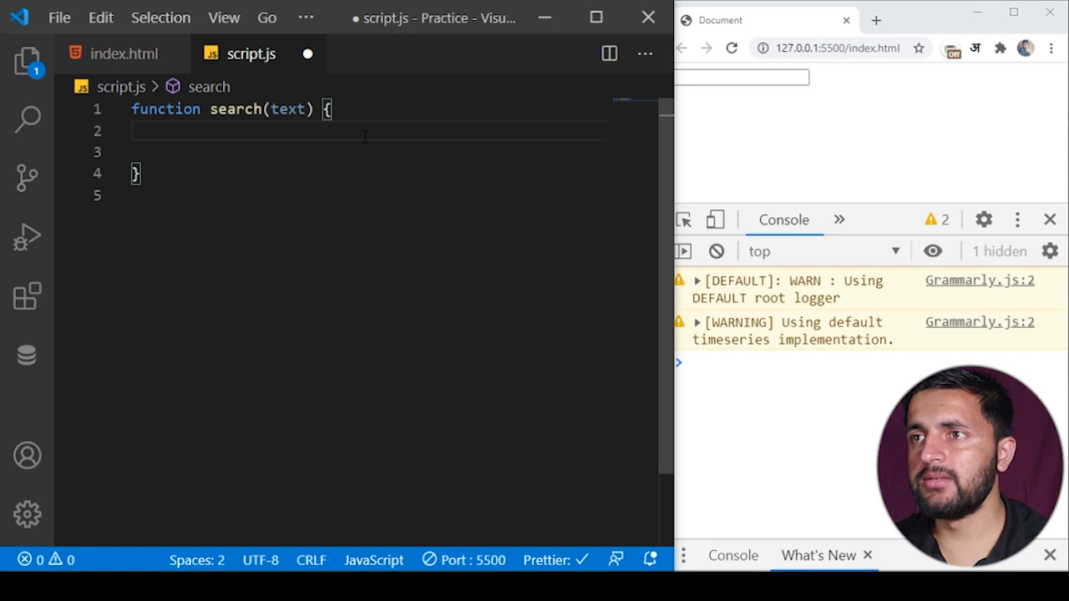
Log "calling api" with text inside search and confirm it fires on every keystroke in Chrome.
{"action": "type", "text": "log();"}
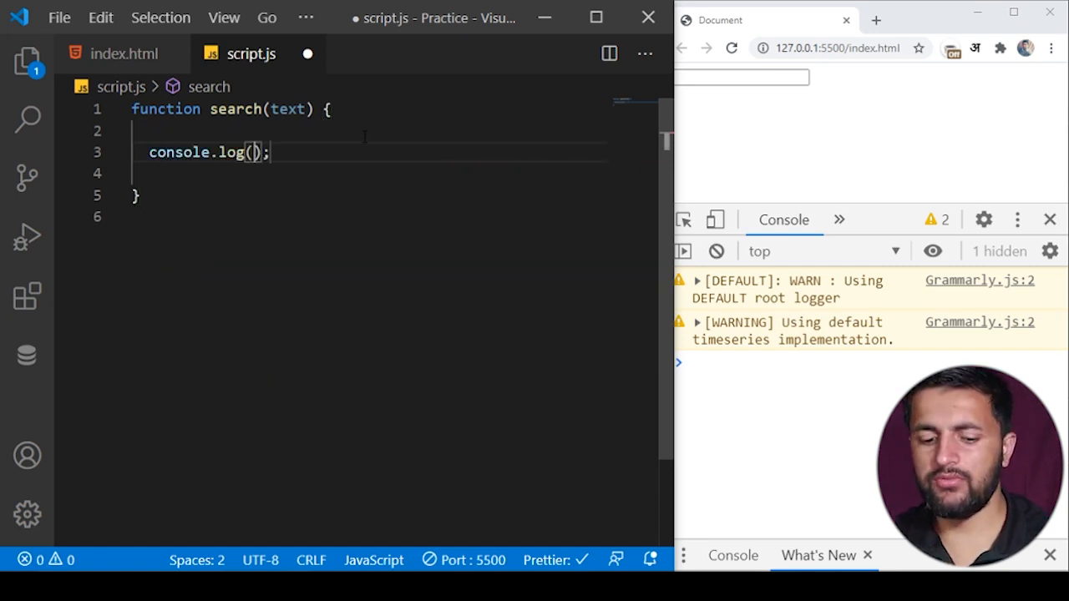
{"action": "type", "text": "text"}
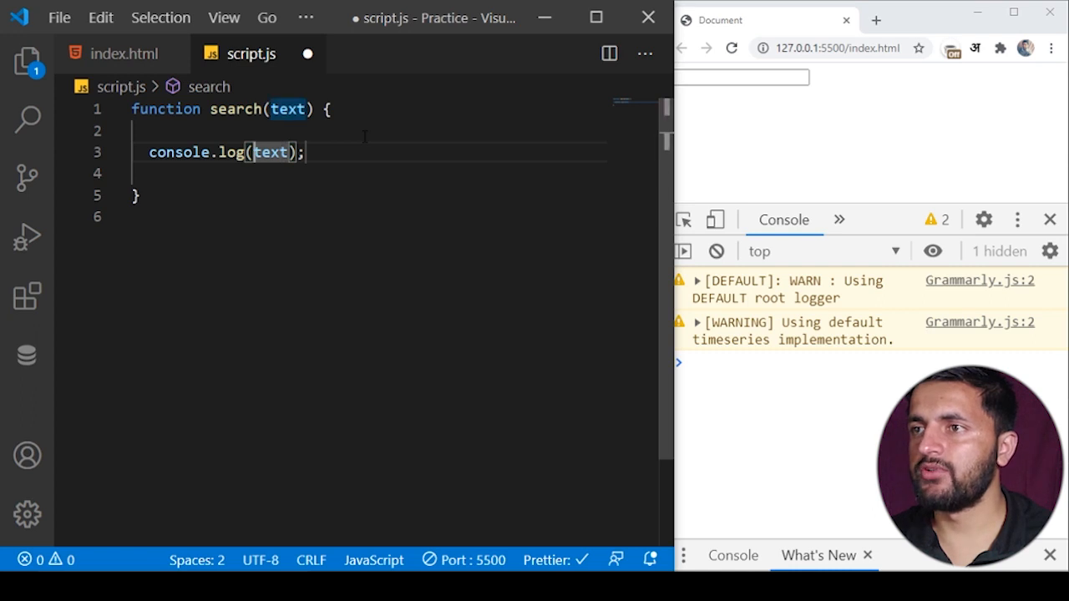
{"action": "type", "text": "\"c\""}
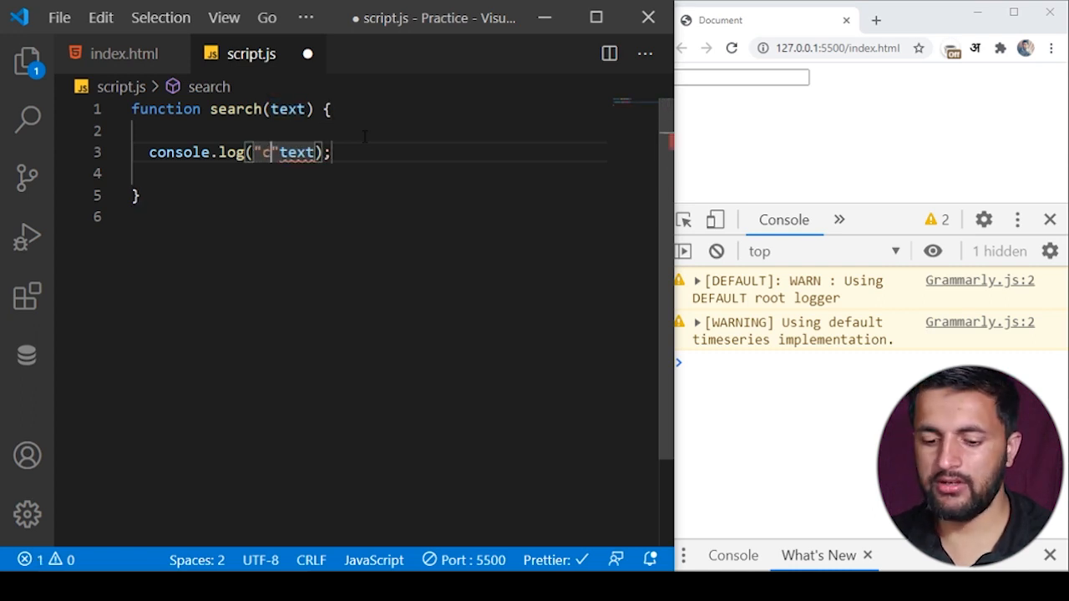
{"action": "type", "text": "alling"}
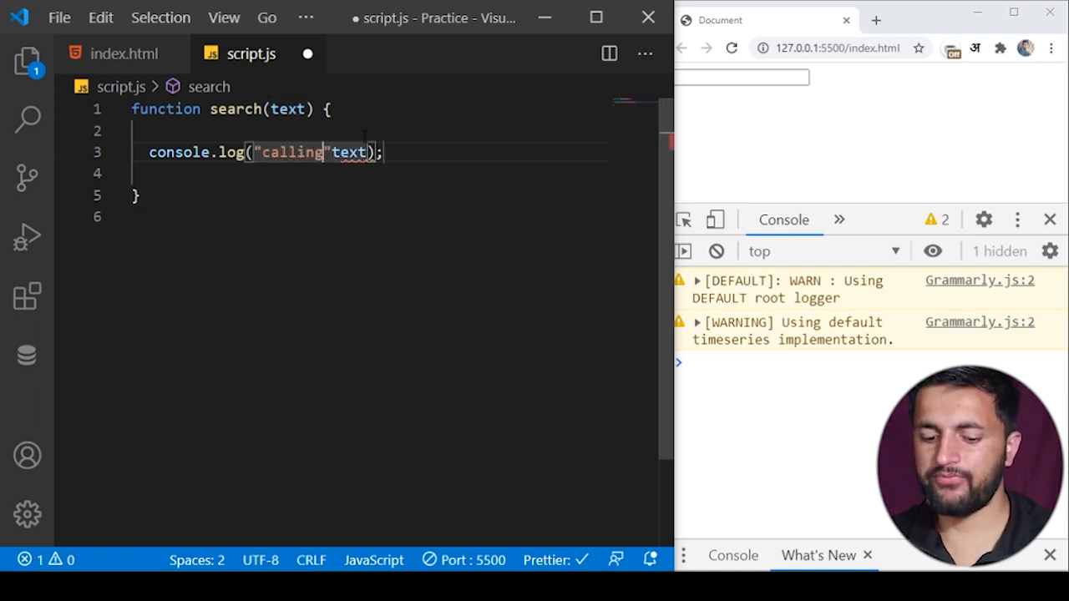
{"action": "type", "text": "api"}
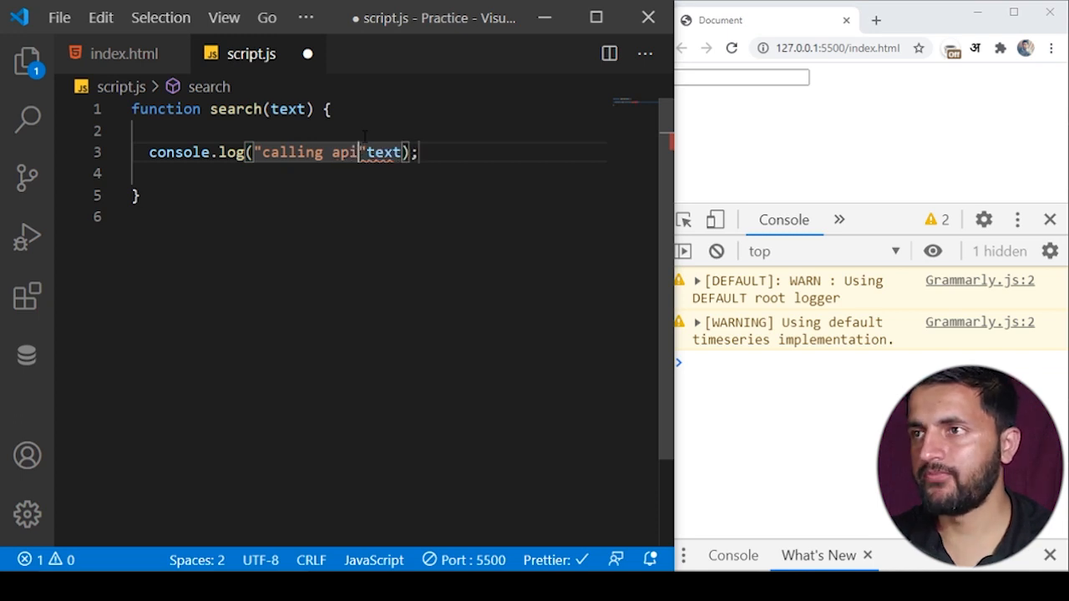
{"action": "type", "text": ","}
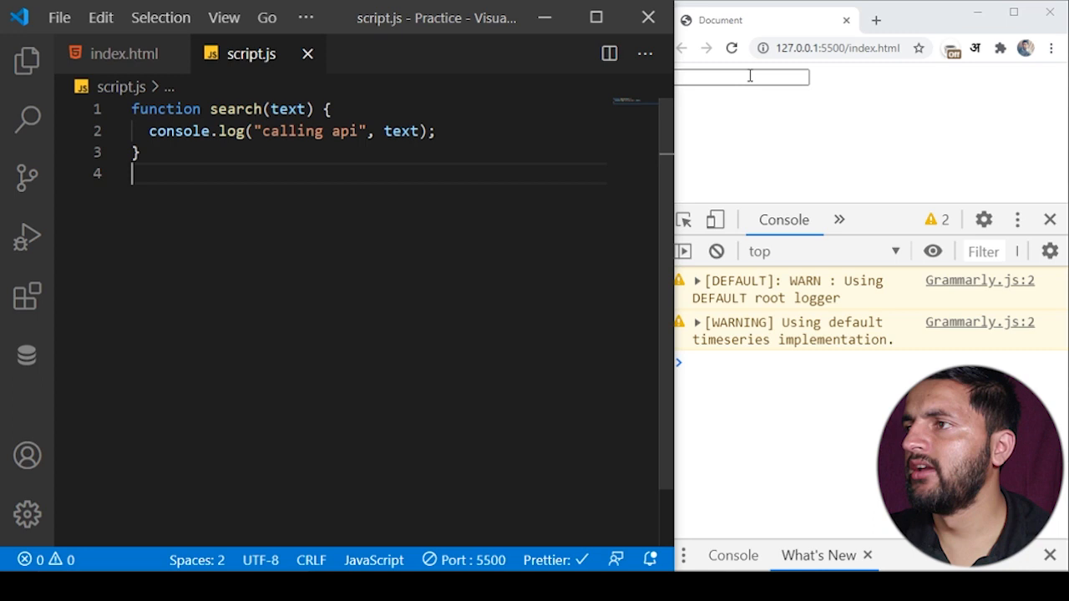
{"action": "type", "text": "sdf"}
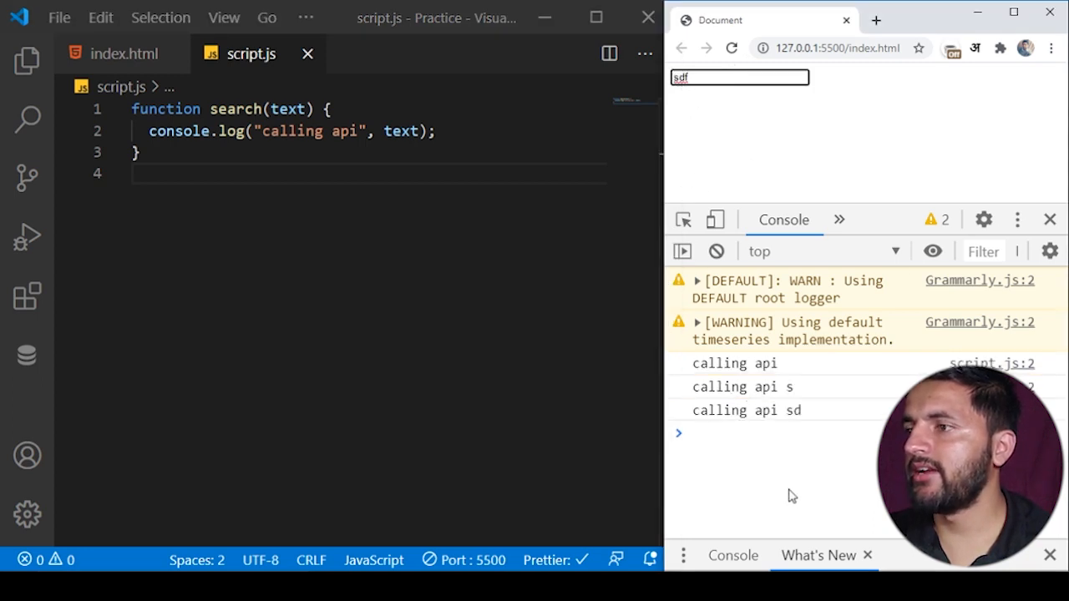
{"action": "mouse_move", "coordinate": [805, 417]}
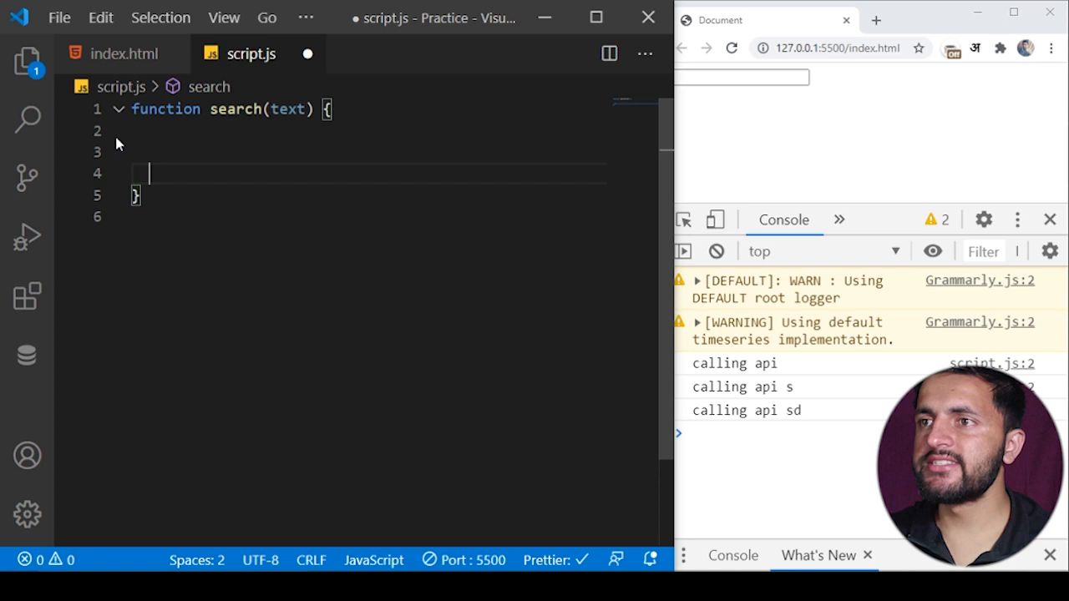
Wrap the "calling api" log in a 500 ms setTimeout and test by typing hello.
{"action": "type", "text": "setTimeout(()="}
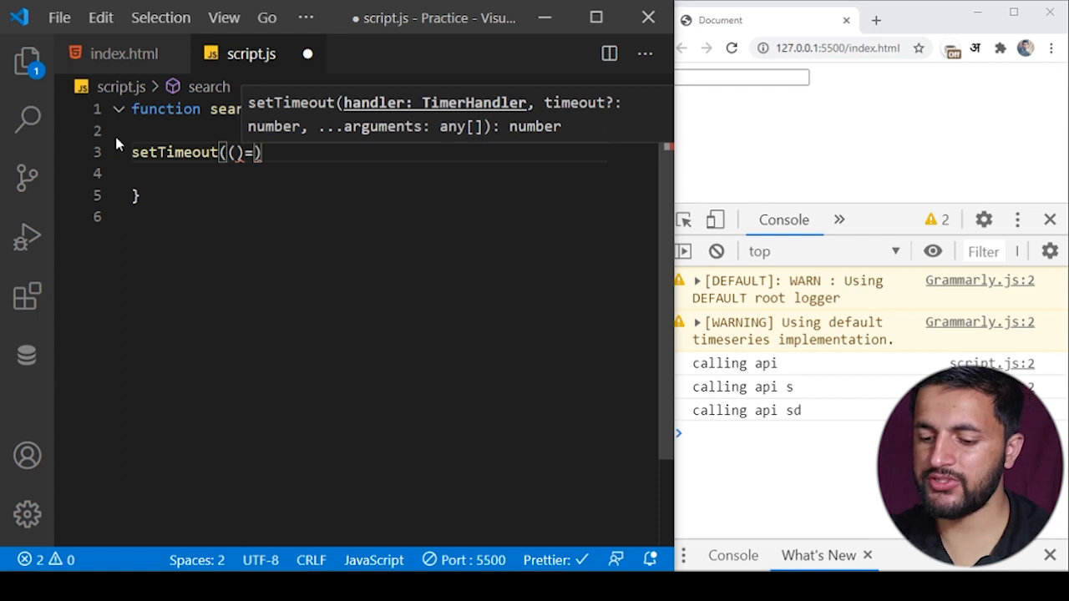
{"action": "type", "text": "{}"}
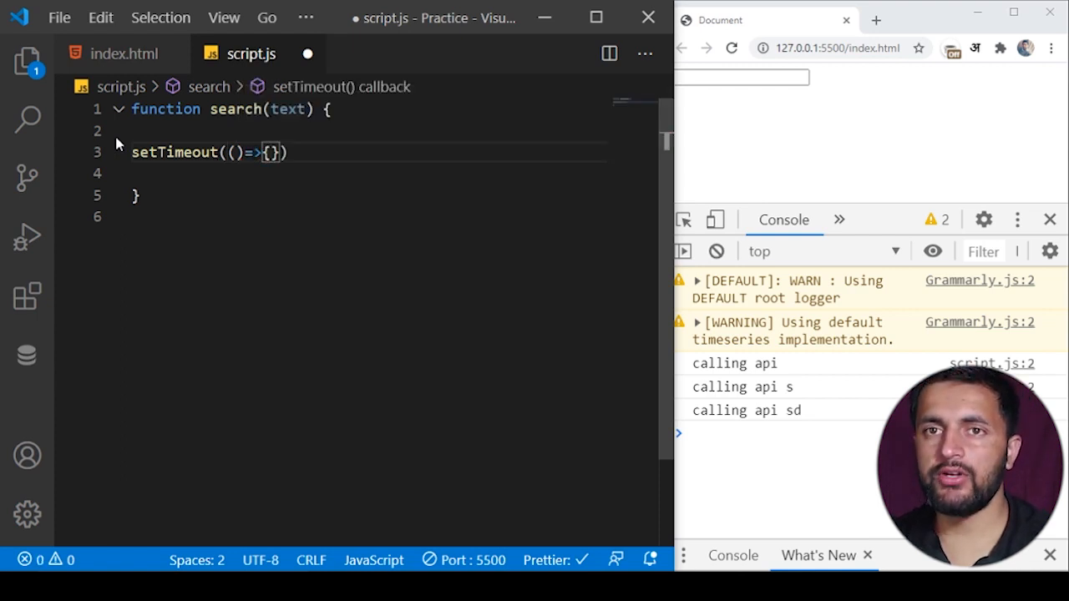
{"action": "type", "text": ","}
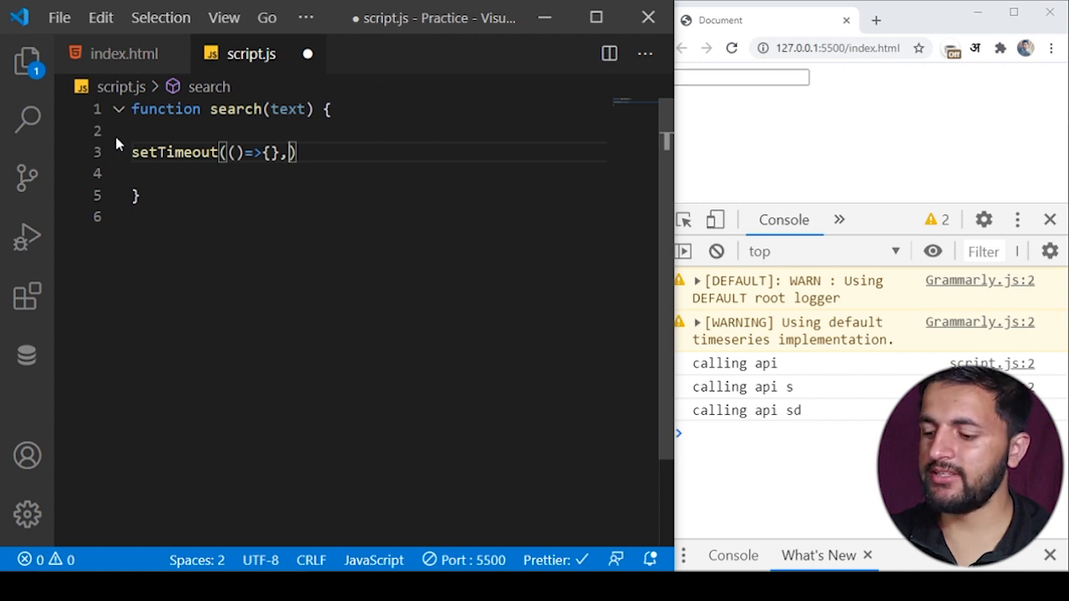
{"action": "type", "text": "500"}
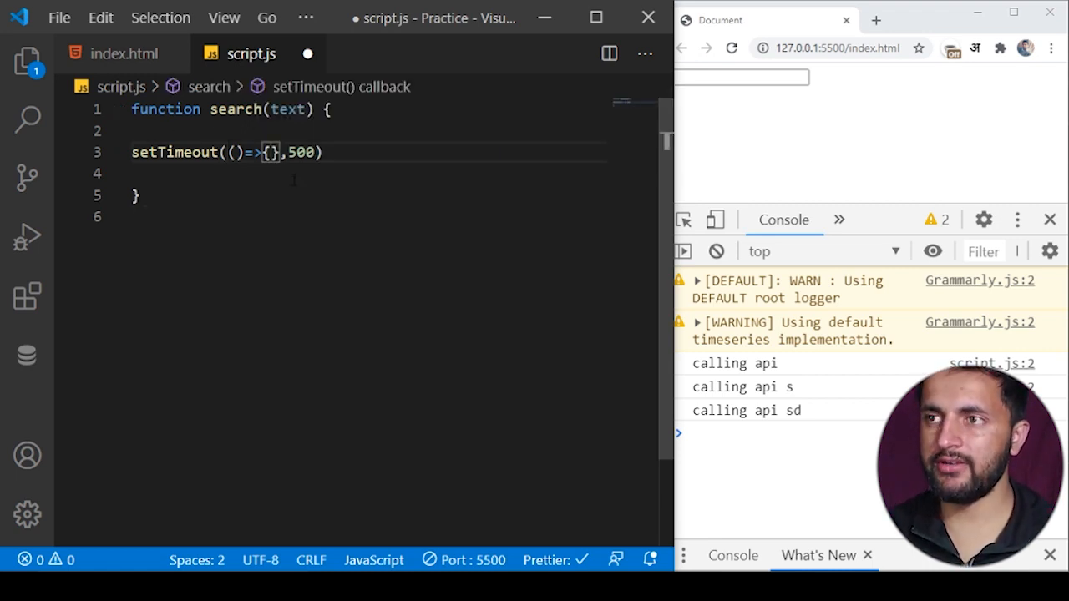
{"action": "type", "text": "console.log(\"calling api\", text);"}
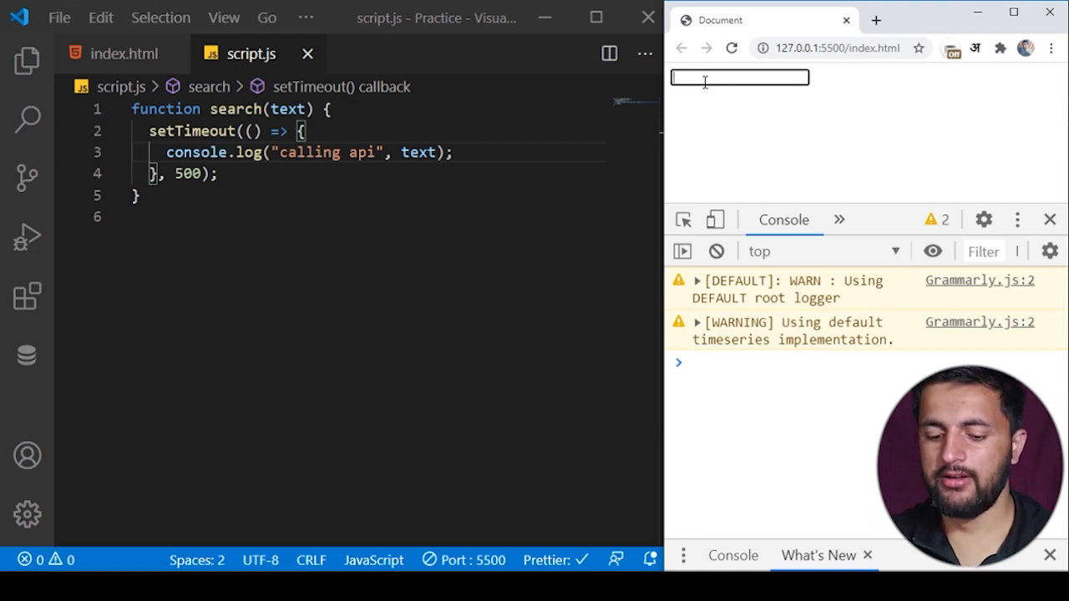
{"action": "type", "text": "hello"}
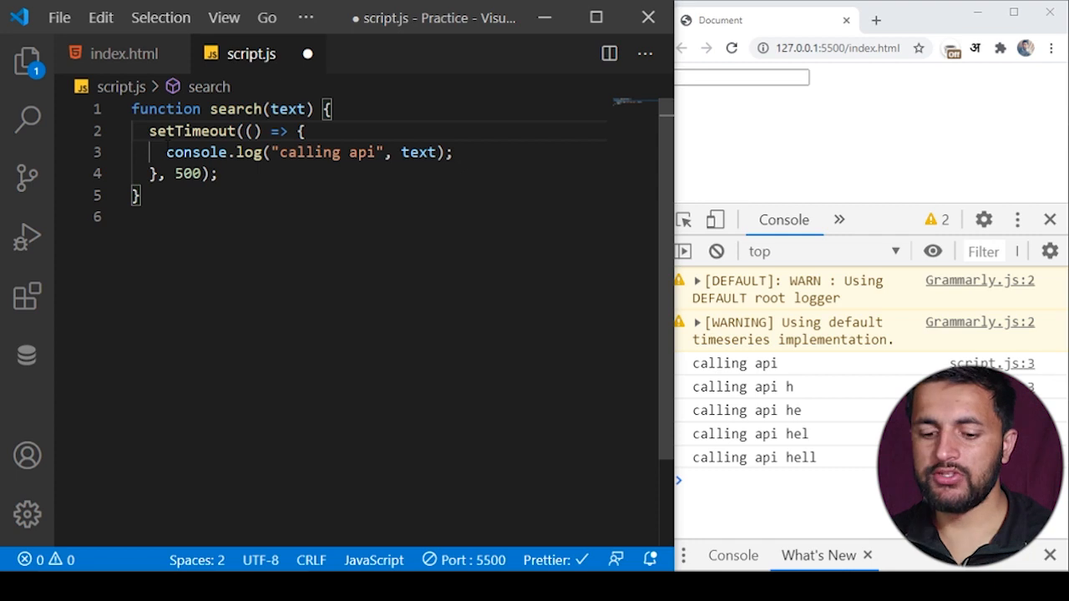
Store the timer in a global id = -1 and call clearInterval(id) before each new setTimeout.
{"action": "type", "text": "id="}
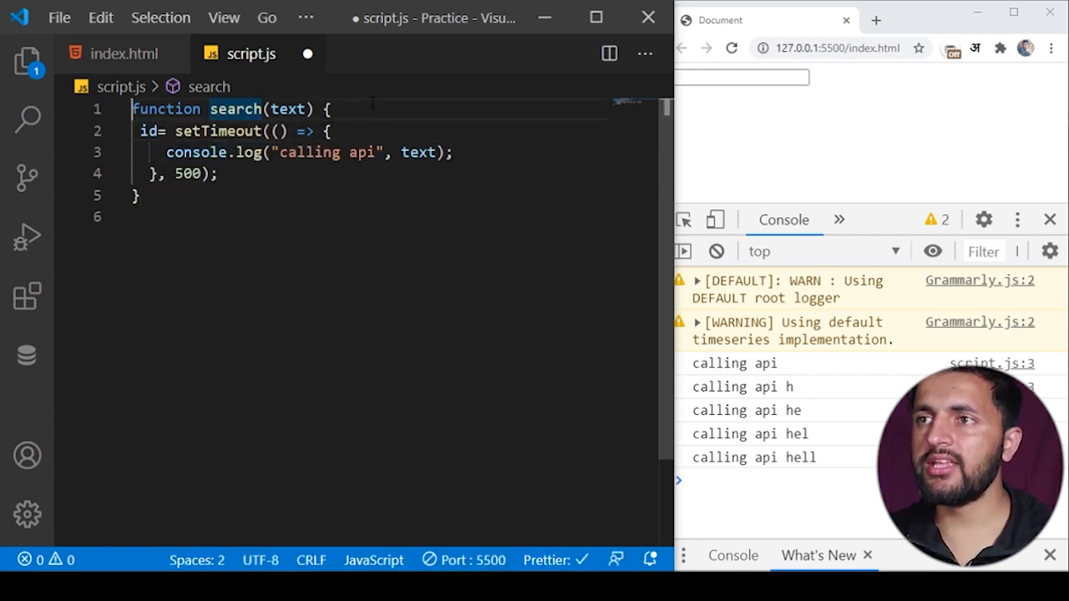
{"action": "type", "text": "id"}
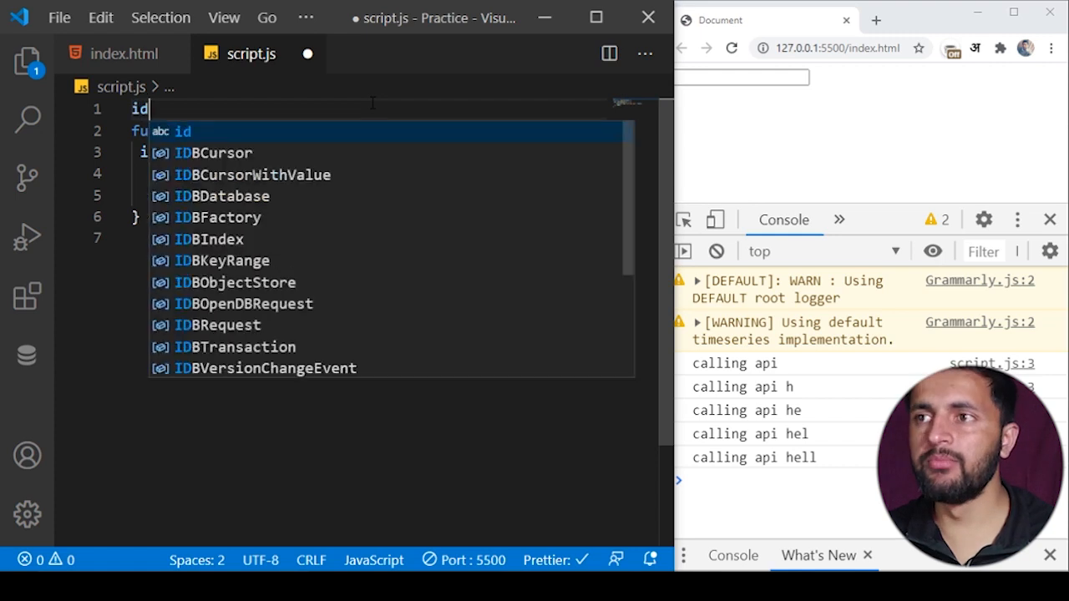
{"action": "type", "text": "=-1"}
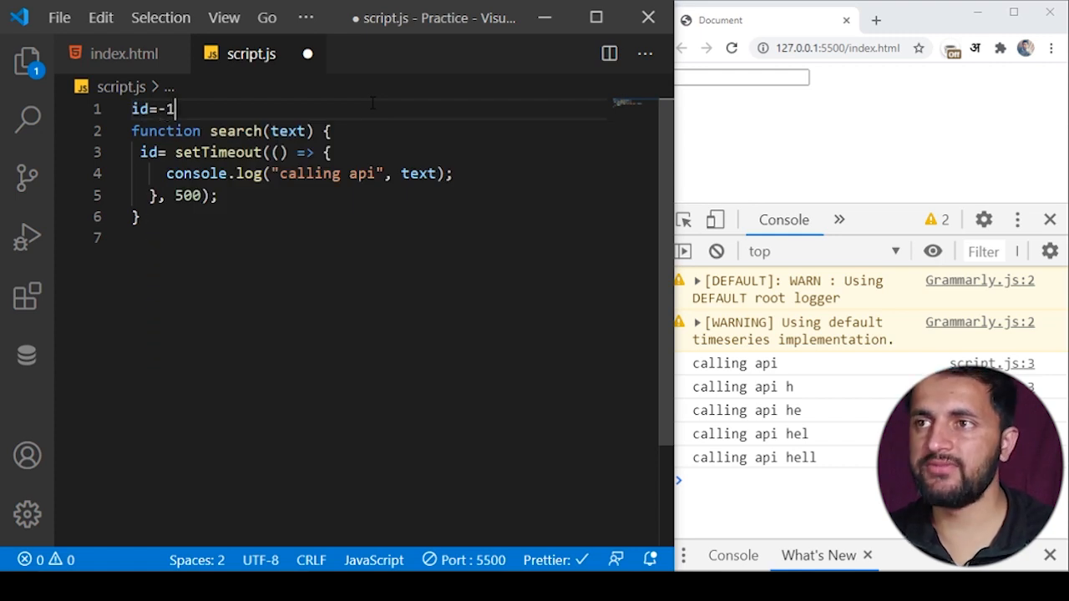
{"action": "type", "text": ";"}
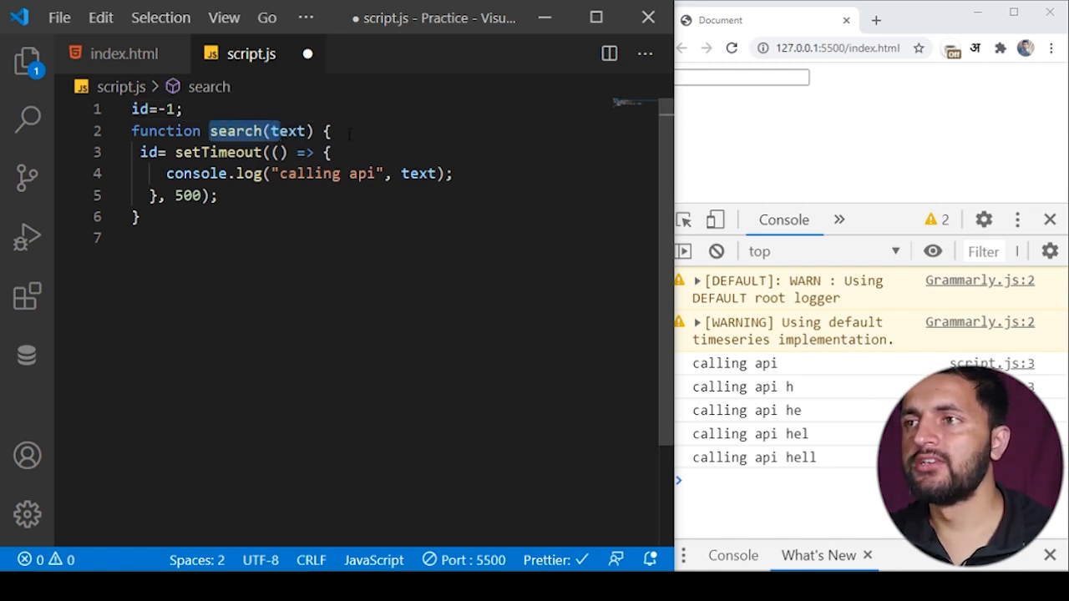
{"action": "type", "text": "clearInterval"}
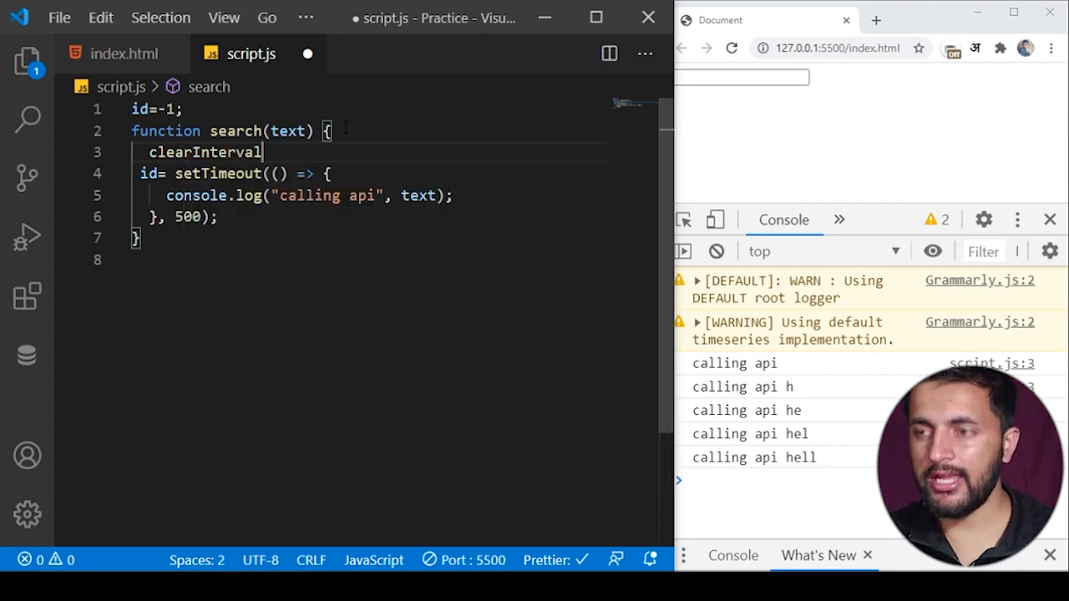
{"action": "type", "text": "(id);"}
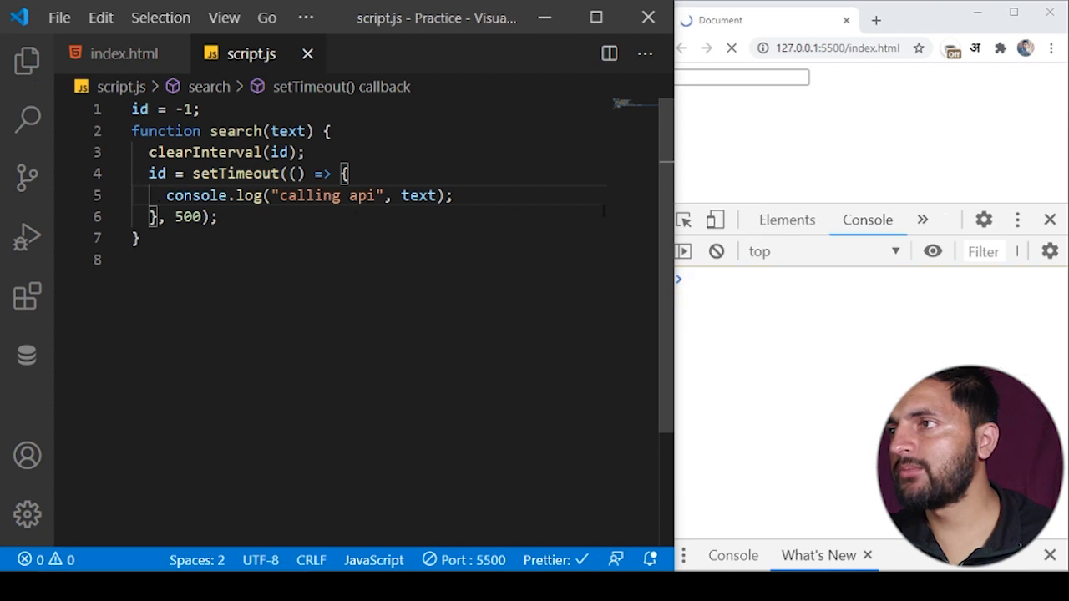
Type vikr and laptop with pauses to confirm one "calling api" log per pause.
{"action": "type", "text": "vikr"}
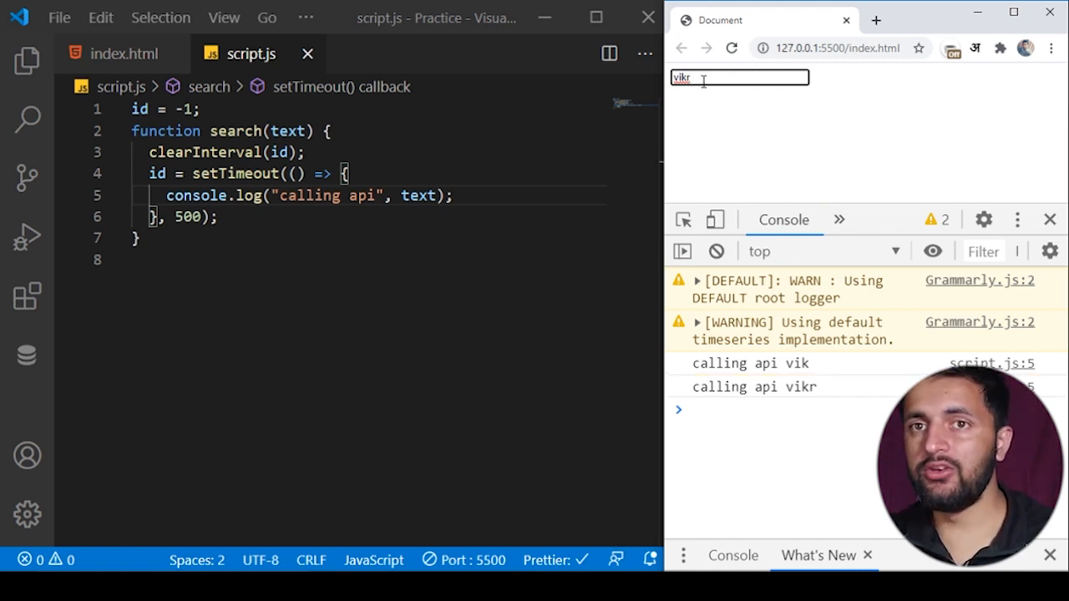
{"action": "type", "text": "f"}
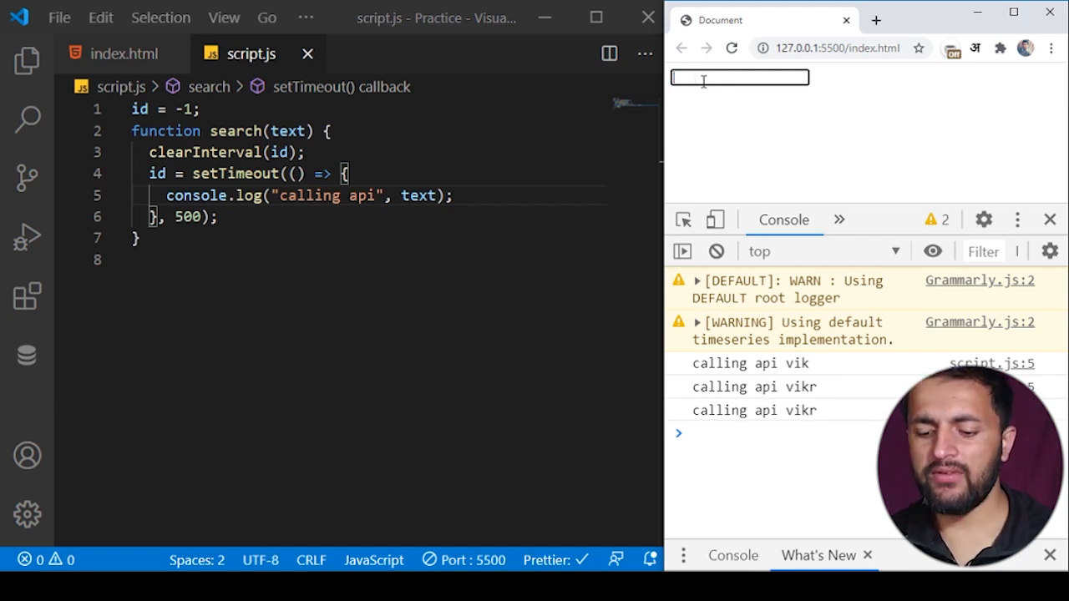
{"action": "type", "text": "laptop"}
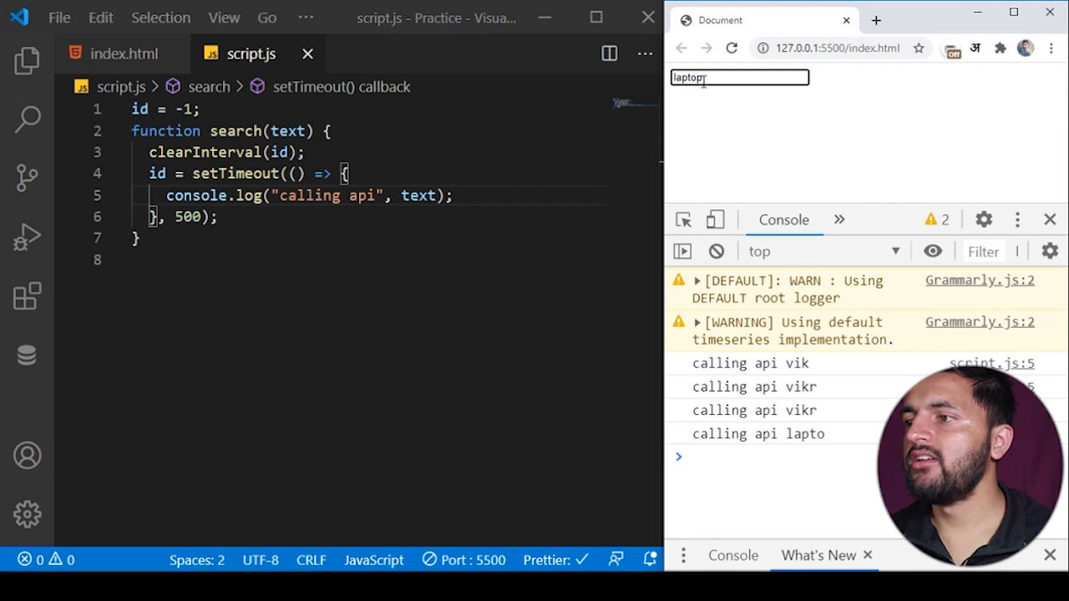
{"action": "key", "text": "Backspace"}
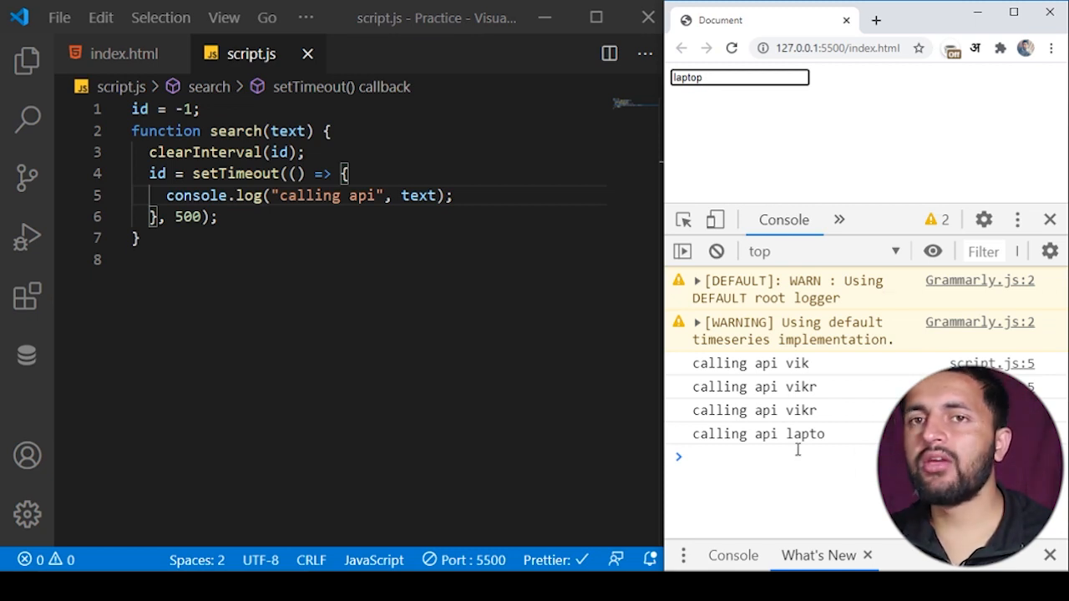